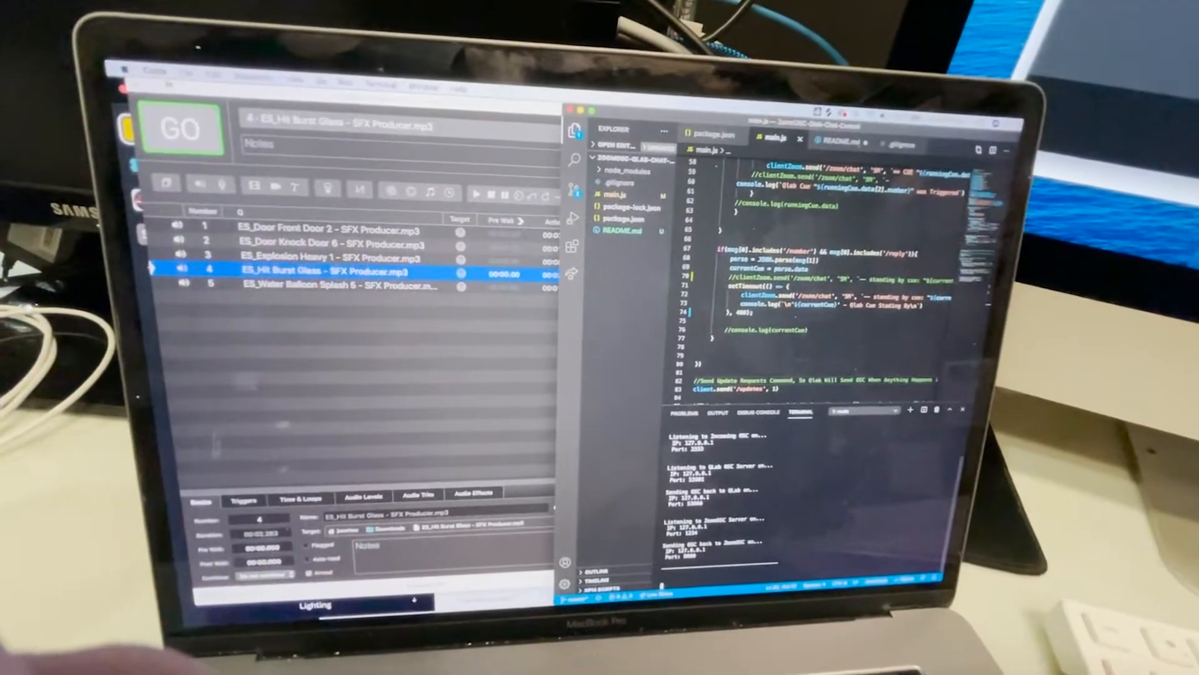
Open package.json to view its start script and osc-min dependency
click(125, 10)
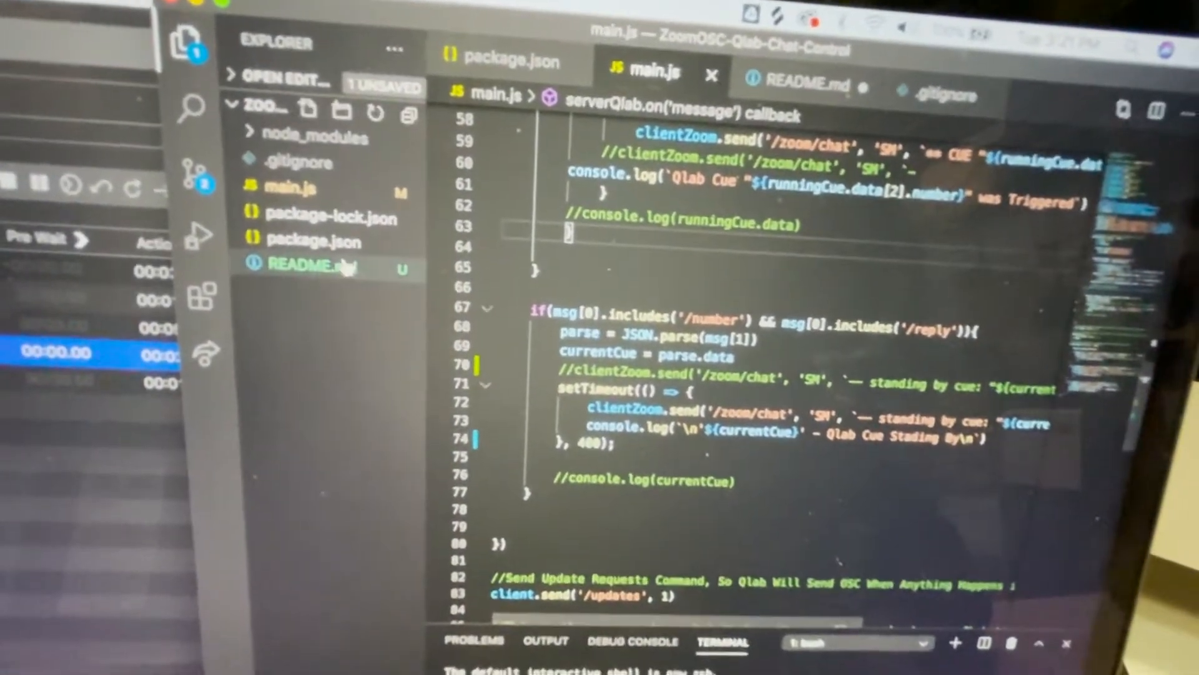
click(313, 242)
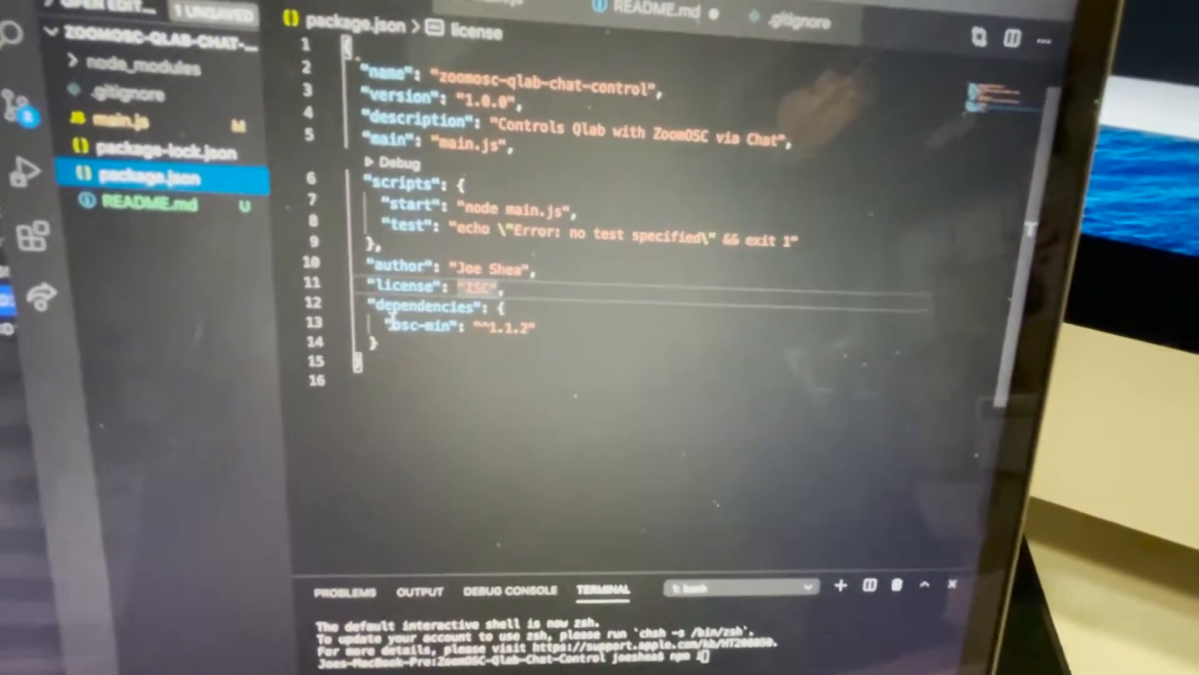